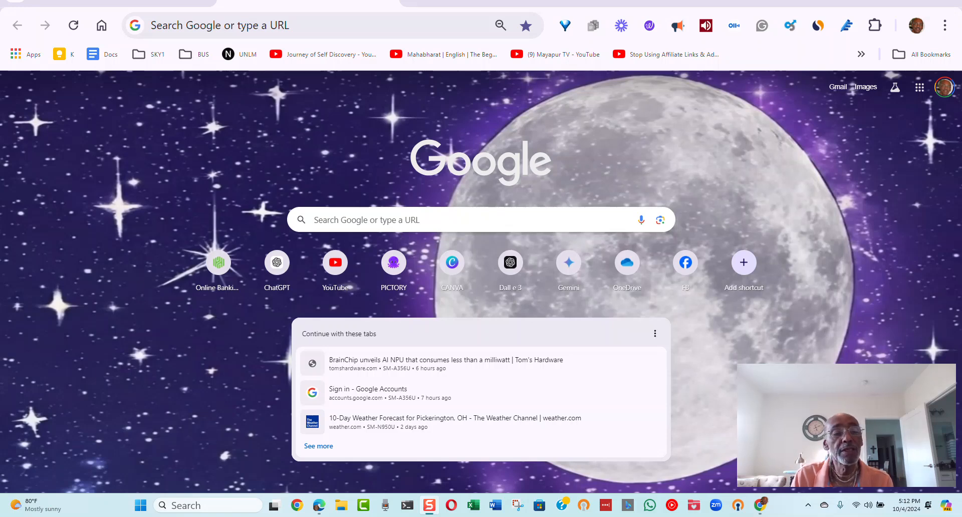
mouse_move(151, 133)
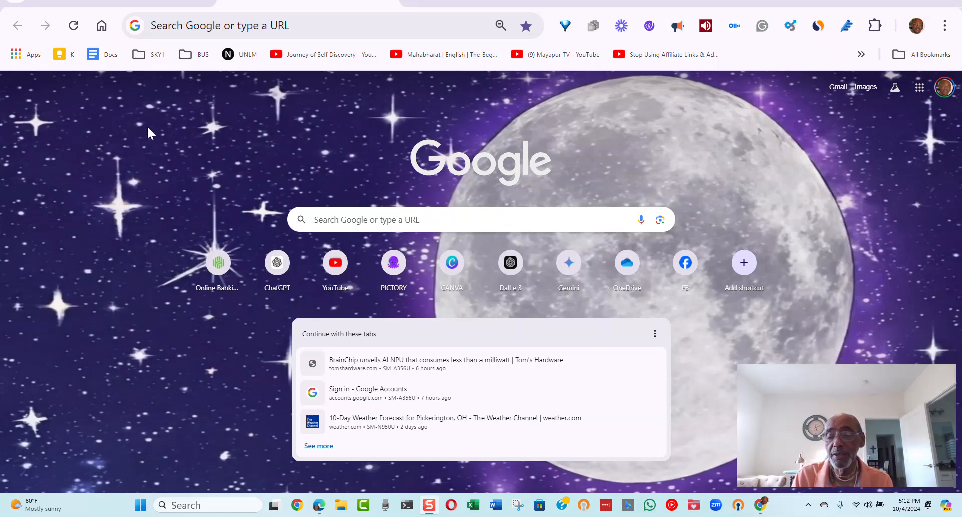
mouse_move(141, 118)
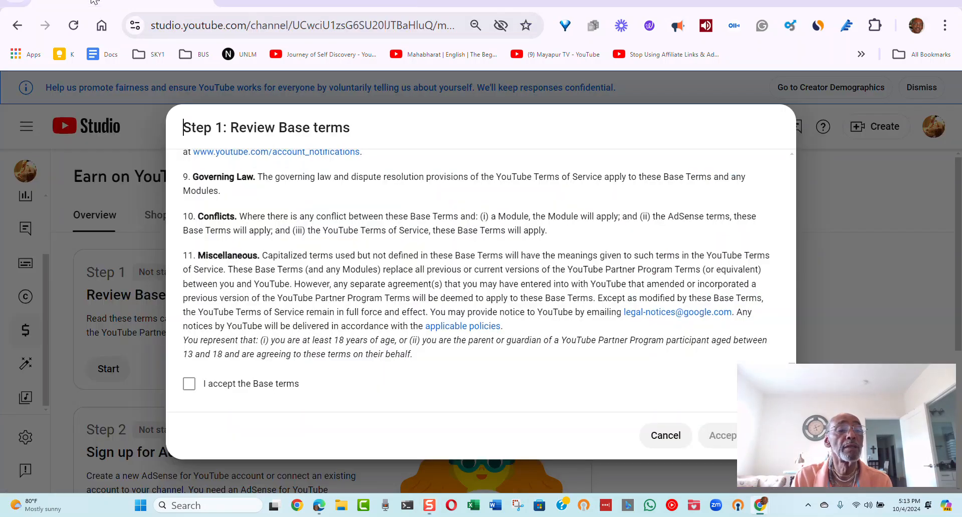
Scroll the Base terms dialog from the top down to the final acceptance statement.
scroll(up, 3)
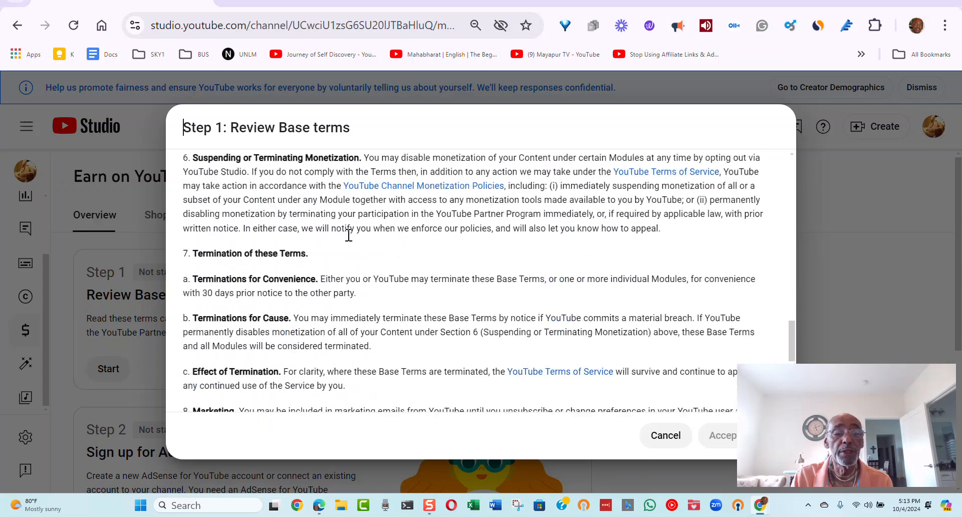
scroll(up, 3)
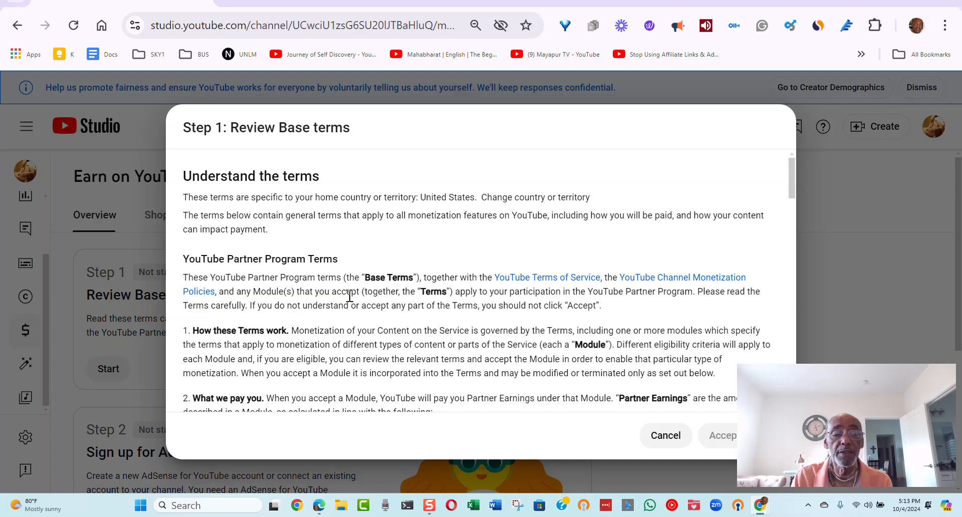
scroll(down, 3)
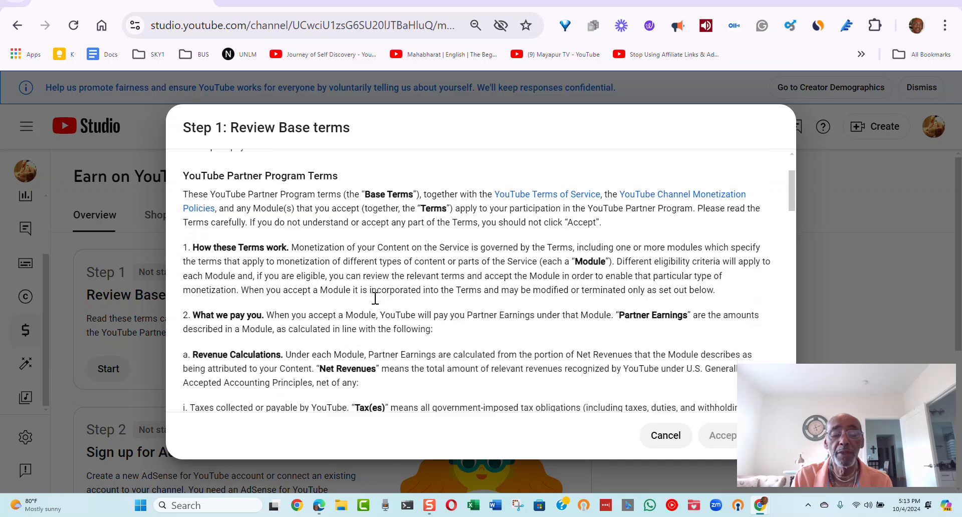
scroll(down, 3)
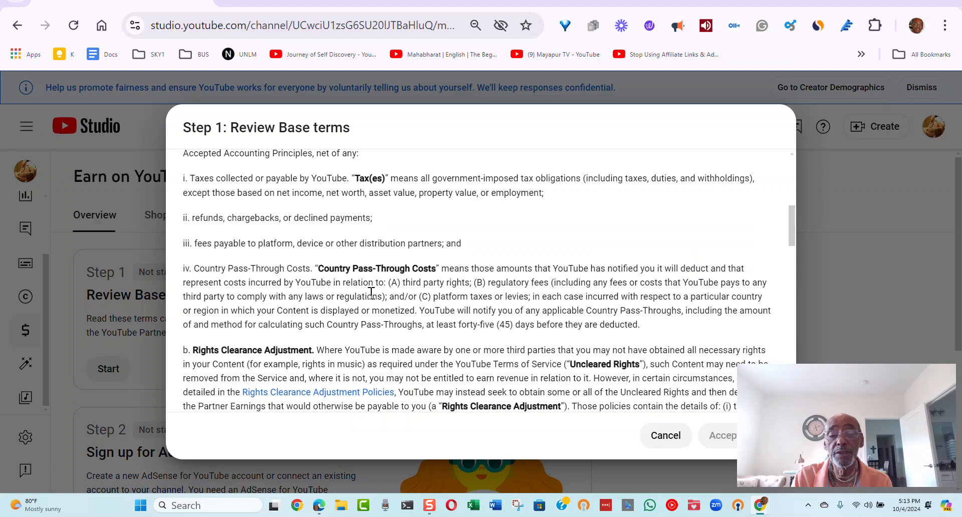
scroll(down, 3)
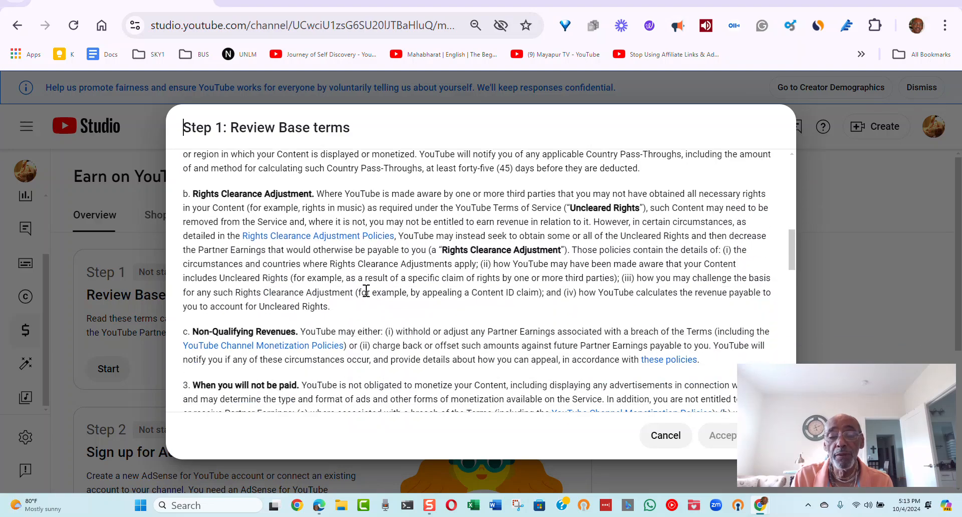
scroll(down, 3)
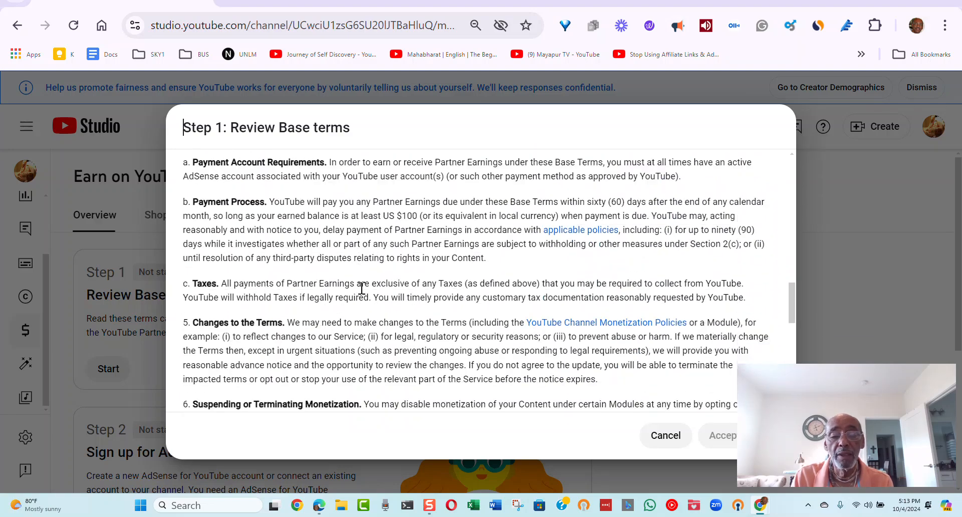
scroll(down, 3)
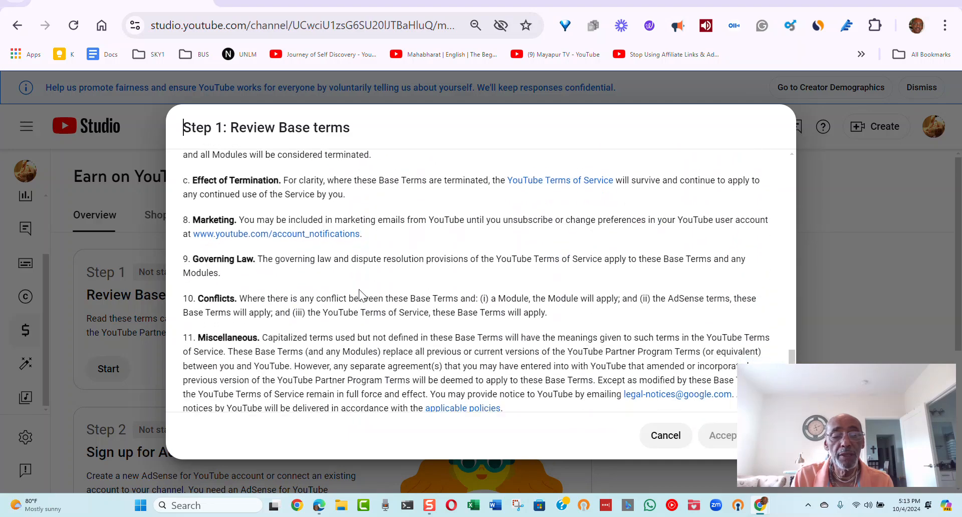
scroll(down, 3)
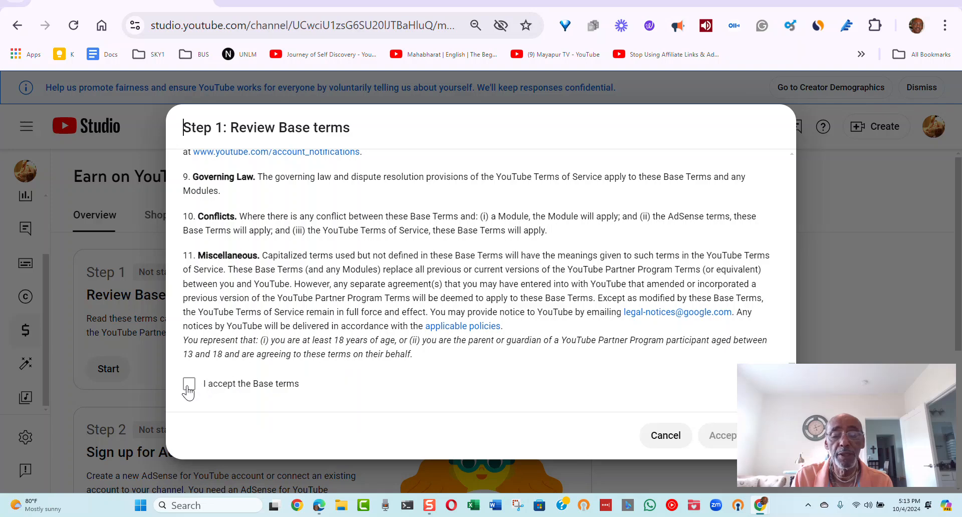
mouse_move(228, 392)
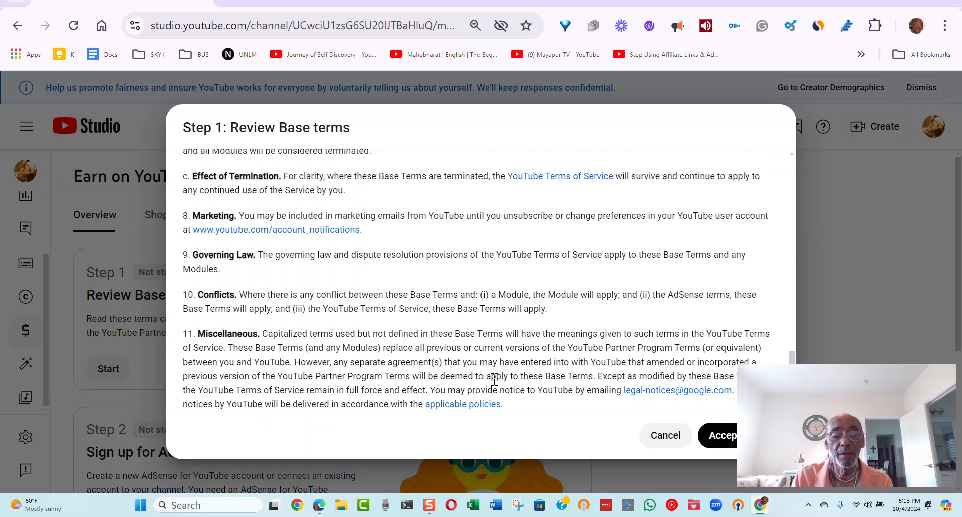
Scroll back up through the Base terms so the whole text from last clause to top is selected.
scroll(down, 3)
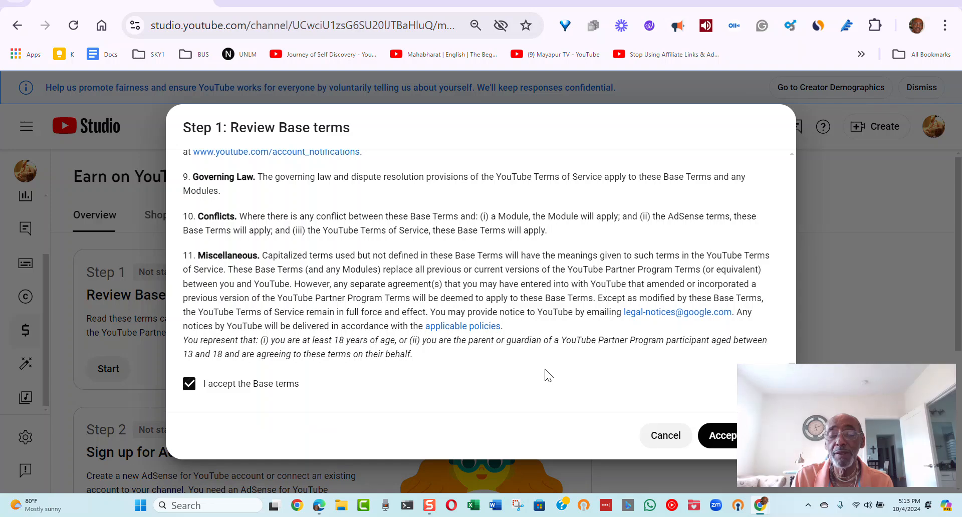
scroll(up, 3)
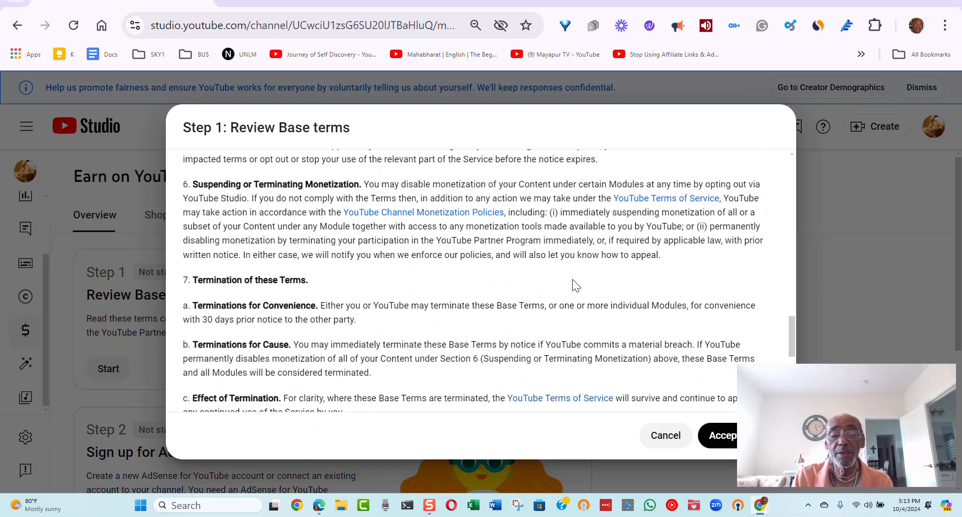
scroll(up, 3)
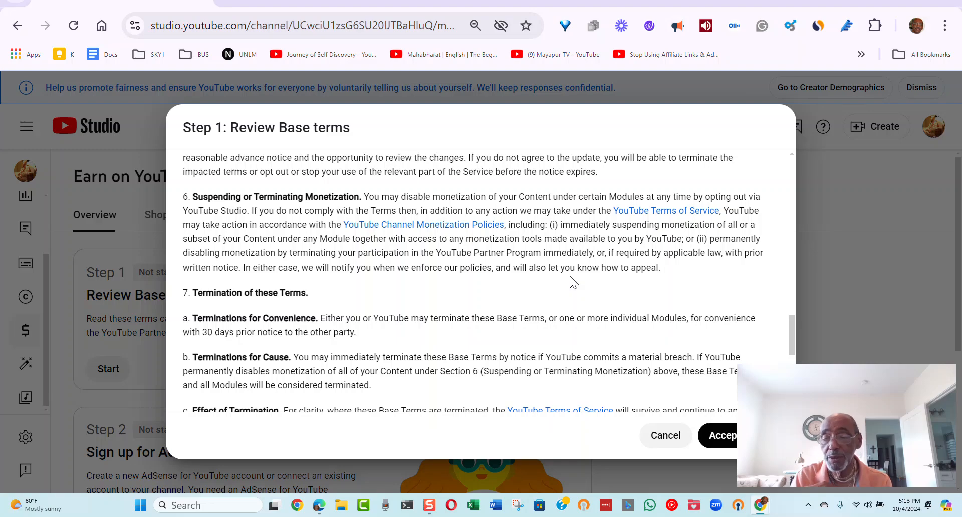
scroll(down, 3)
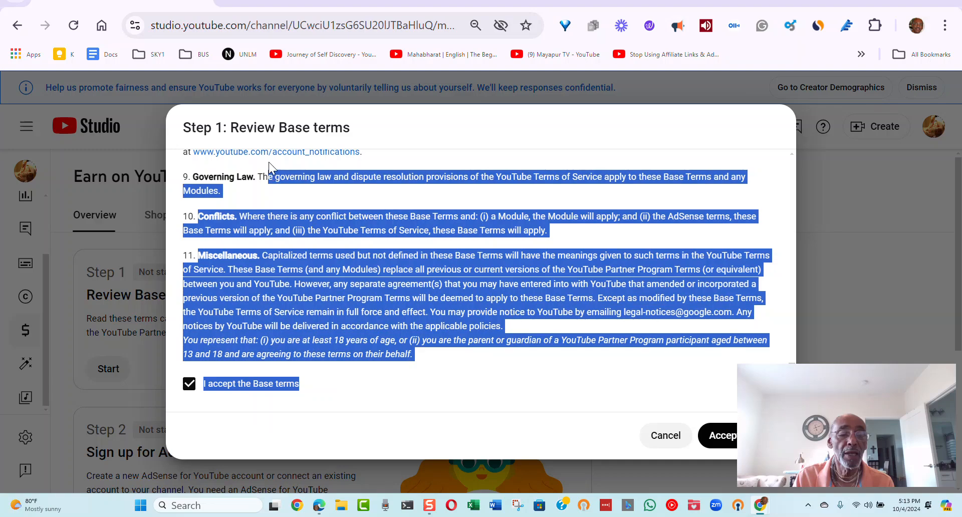
scroll(up, 3)
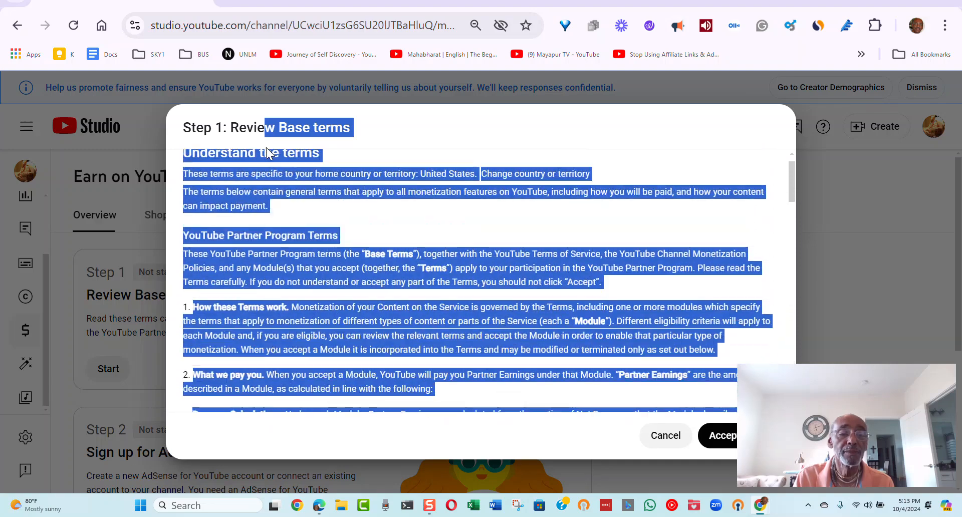
scroll(up, 3)
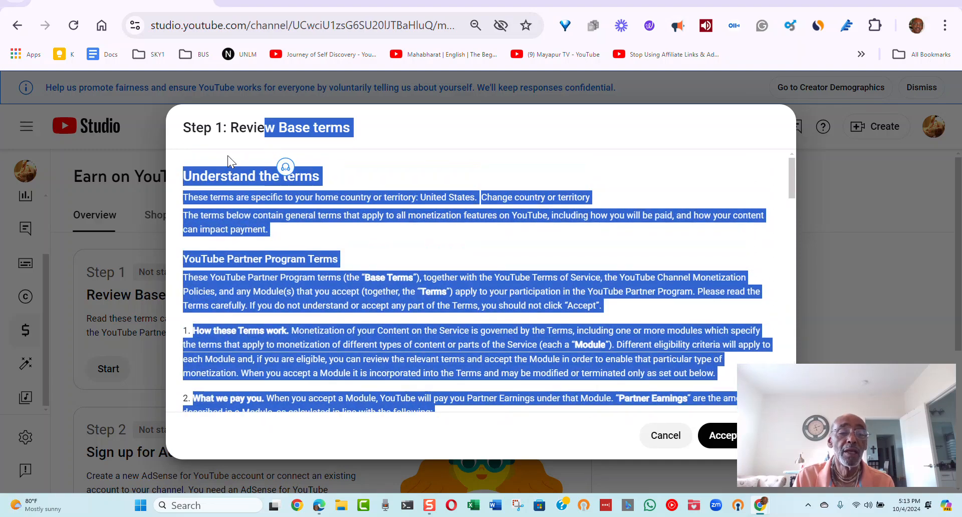
Copy the selected Base terms text and open ChatGPT in a new tab.
right_click(249, 180)
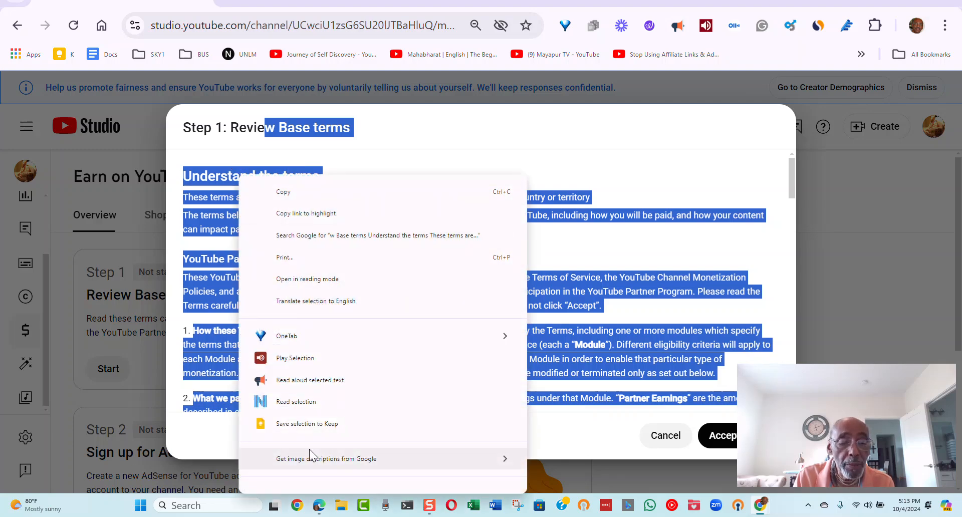
mouse_move(289, 202)
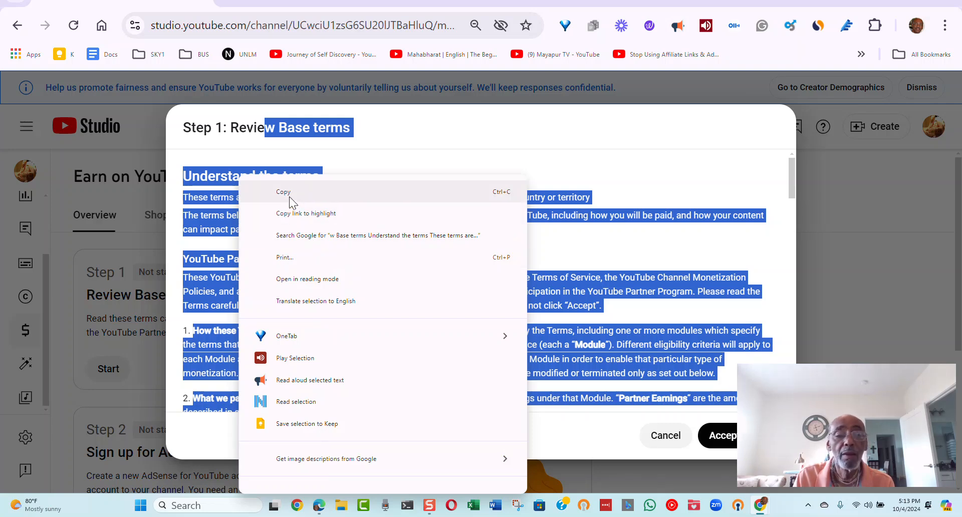
click(307, 197)
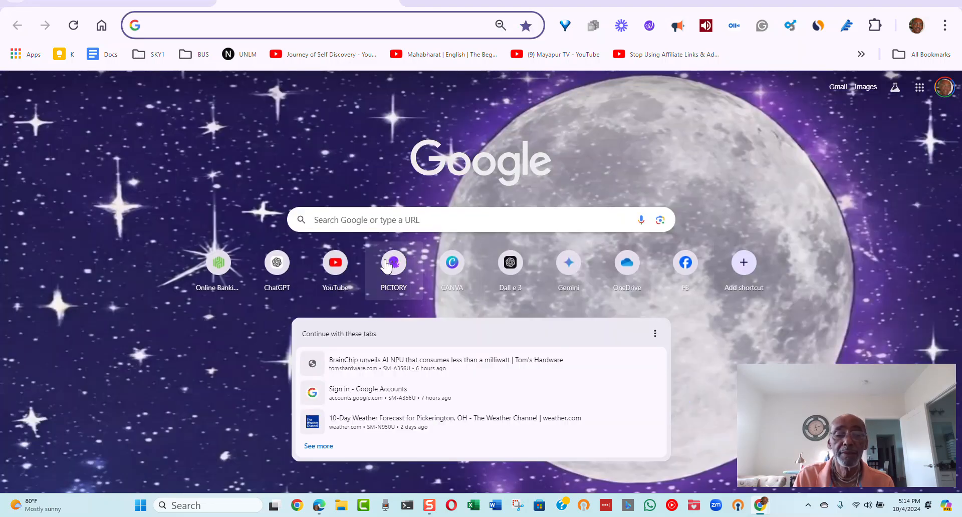
mouse_move(510, 263)
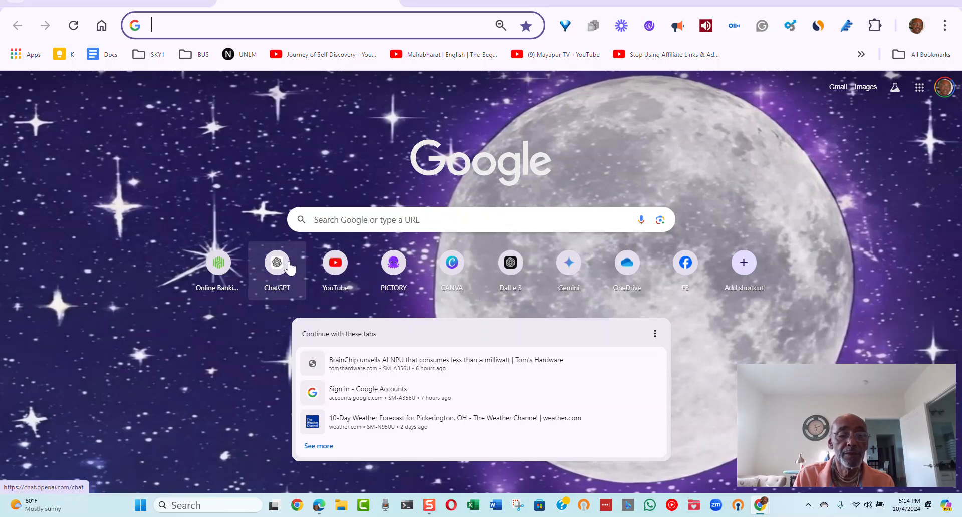
click(276, 263)
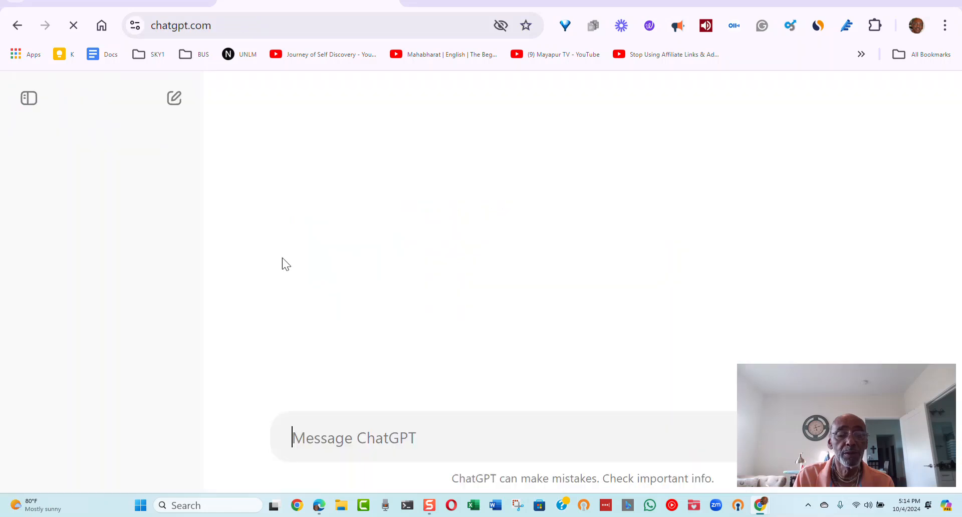
mouse_move(600, 289)
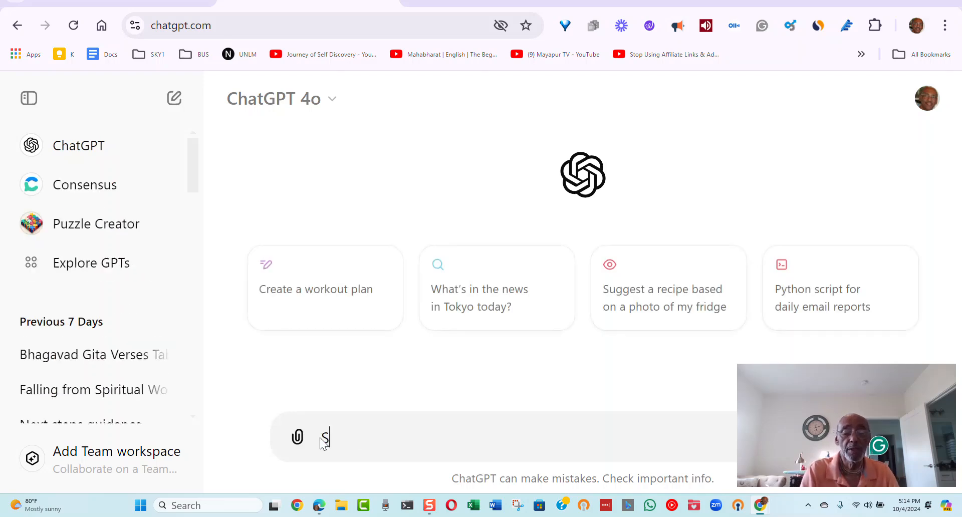
Write the prompt 'Summarize the following text understand the important point:' in the message box.
text(Summariz)
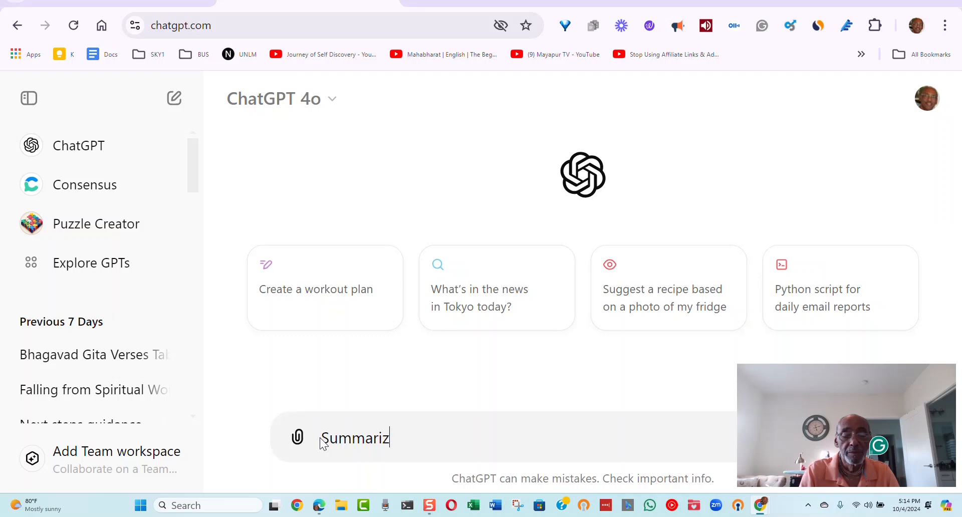
text(e the foll)
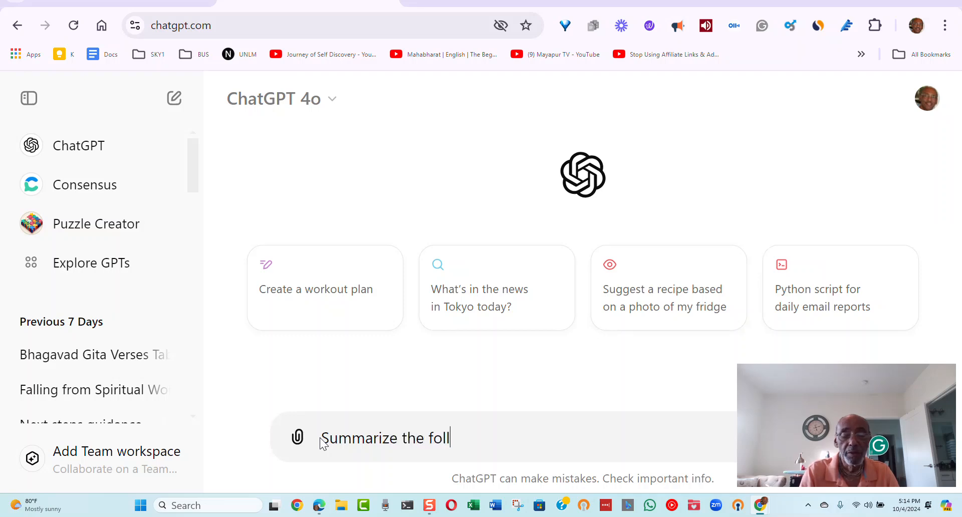
text(owing)
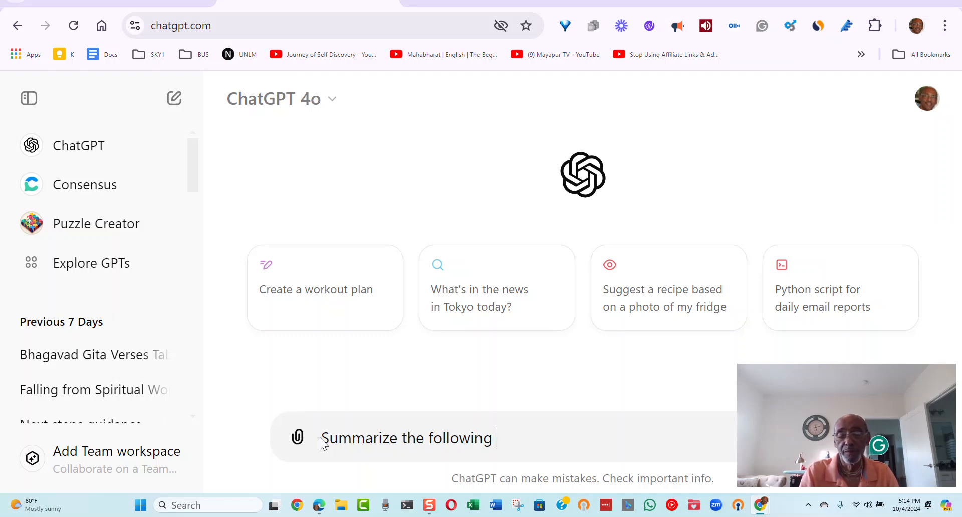
text(p)
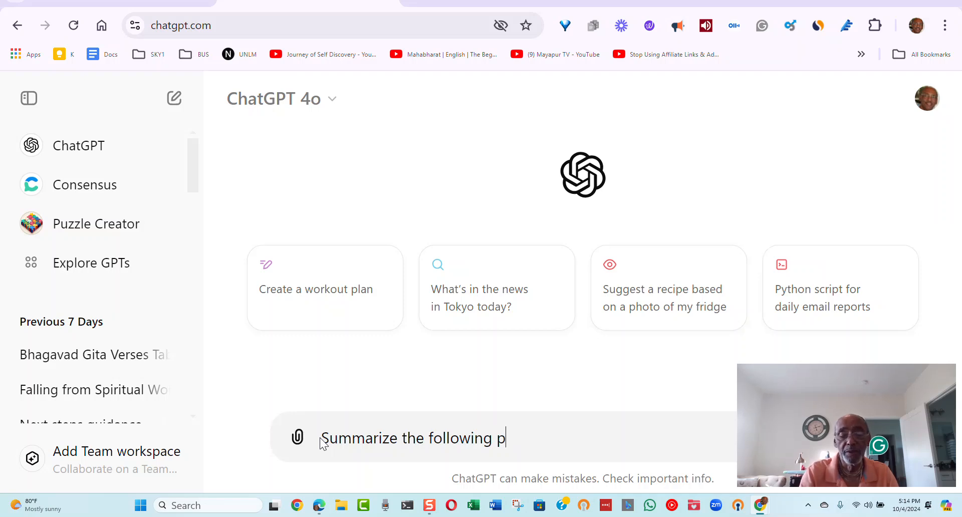
text(text)
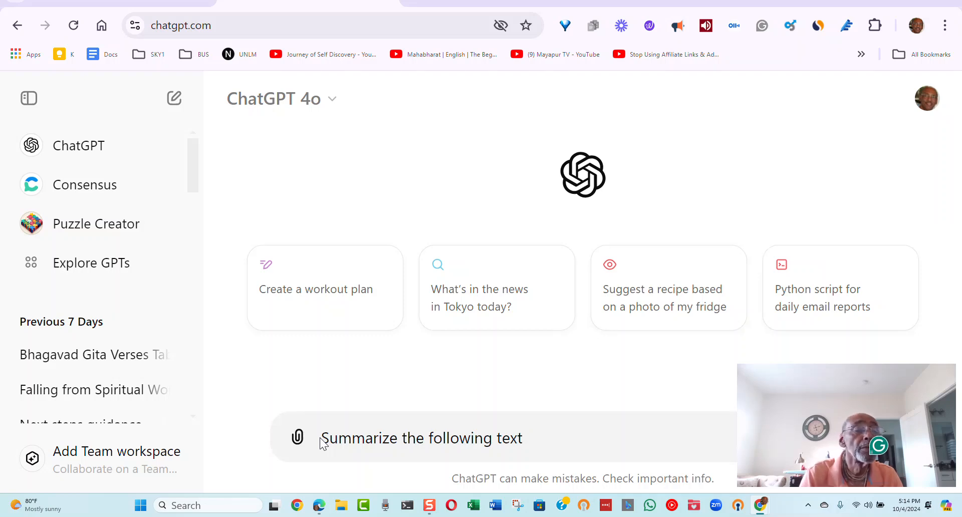
text(un)
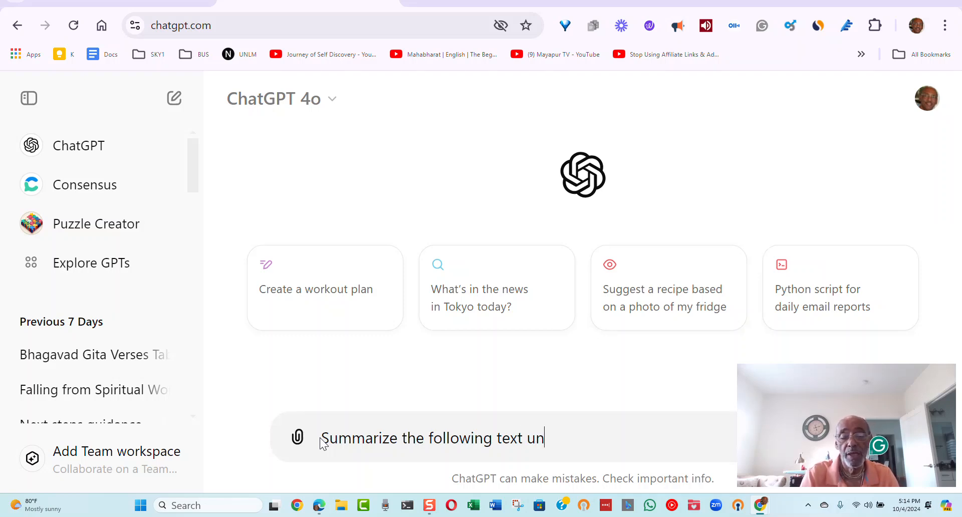
text(der)
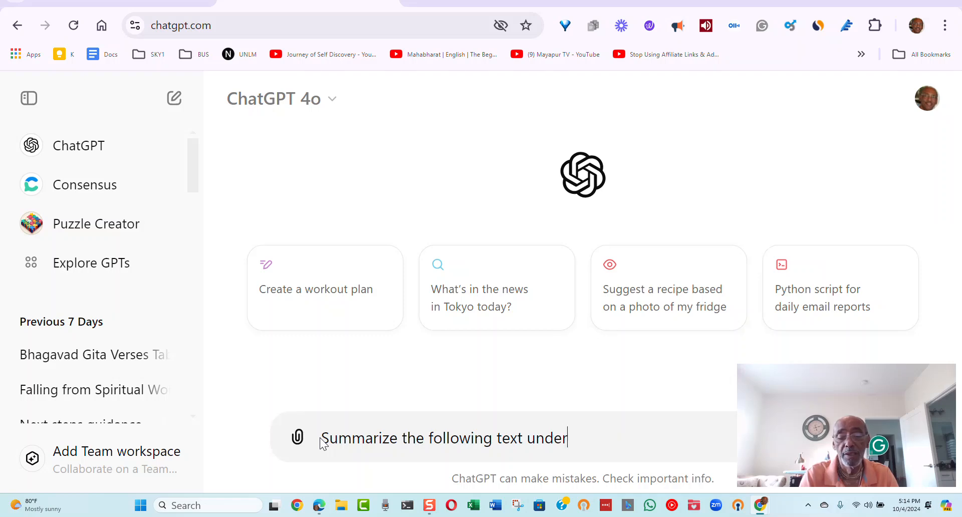
text(stand th)
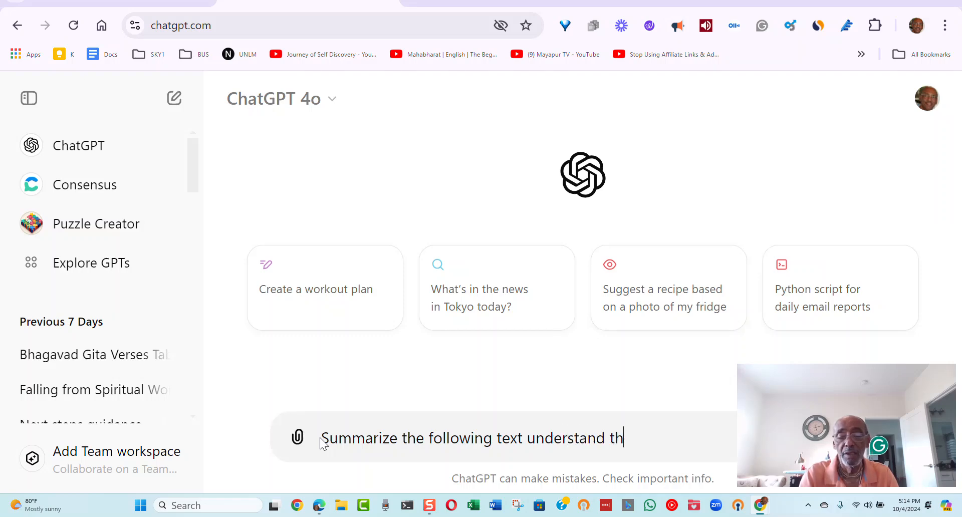
text(e)
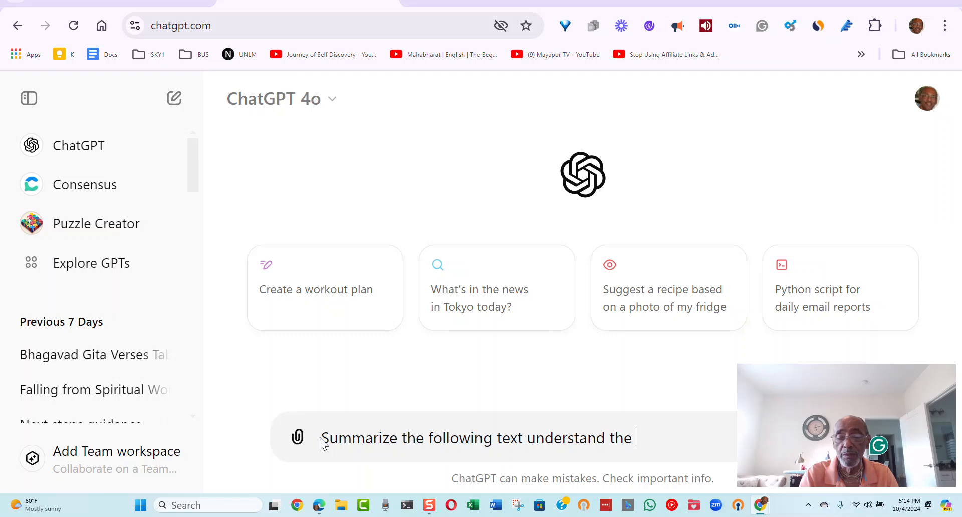
text(important)
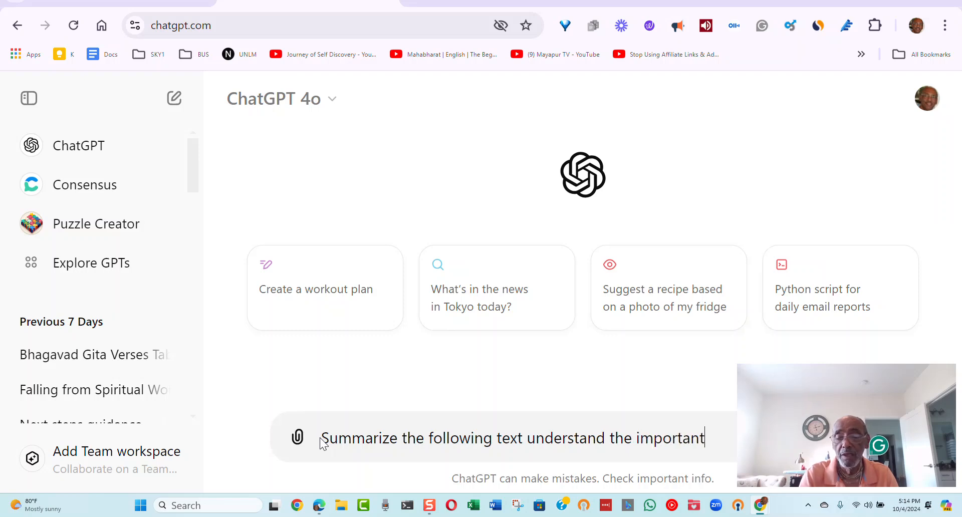
text(poi)
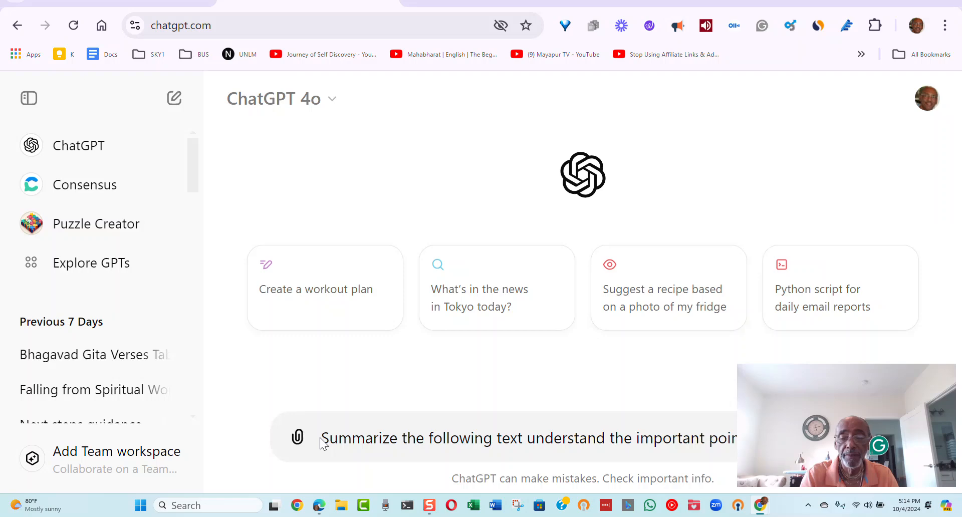
mouse_move(956, 454)
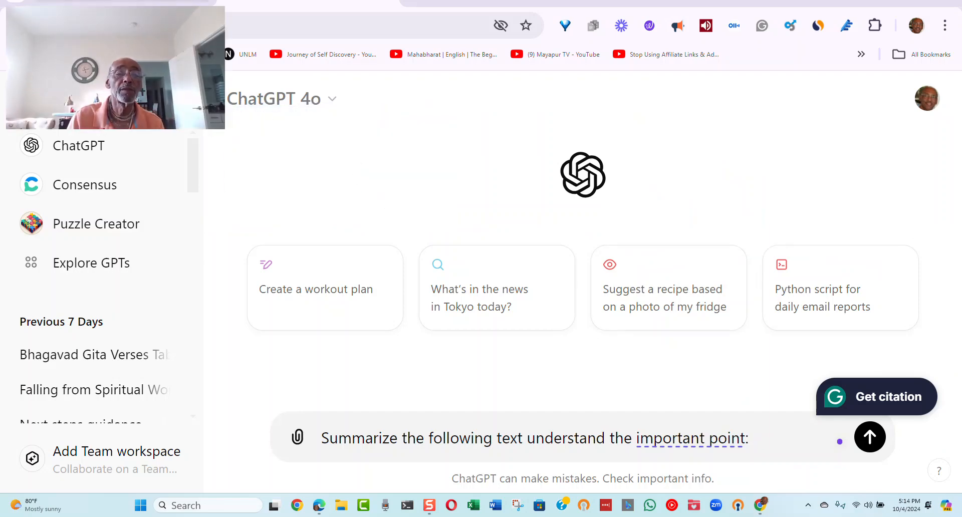
mouse_move(872, 387)
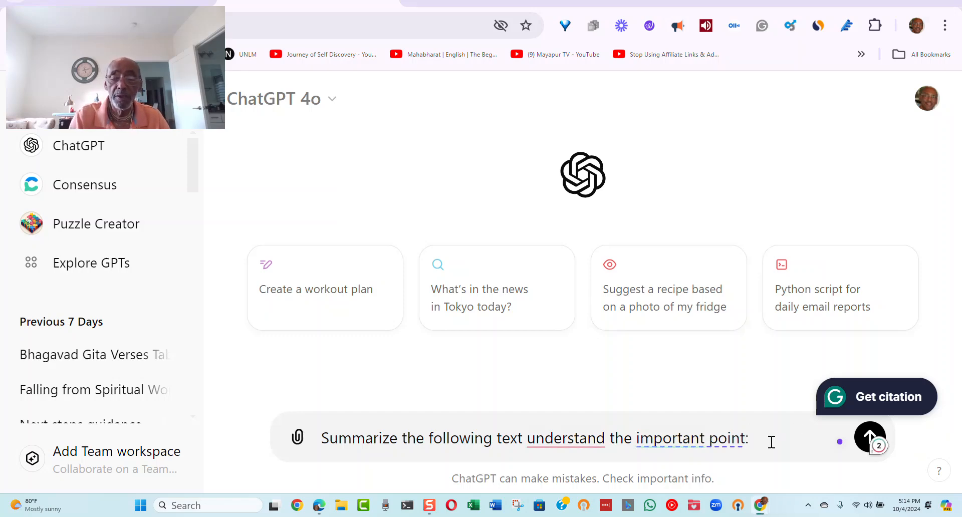
Select the whole prompt sentence and reword it with Wordtune Rewrite.
triple_click(532, 438)
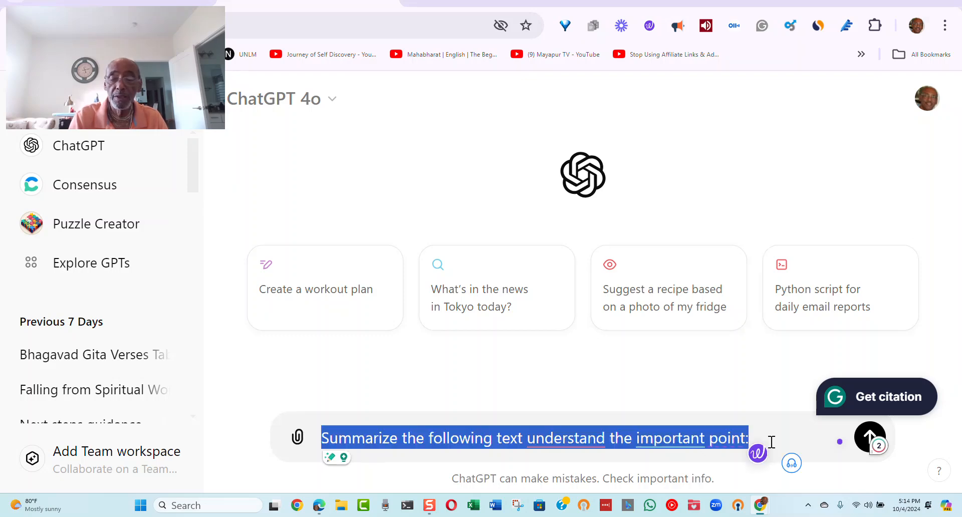
mouse_move(758, 454)
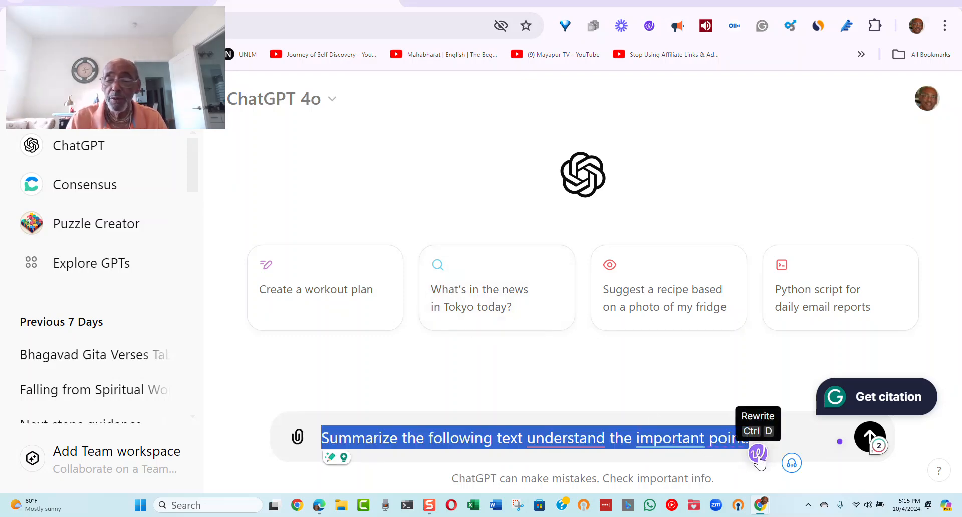
click(758, 454)
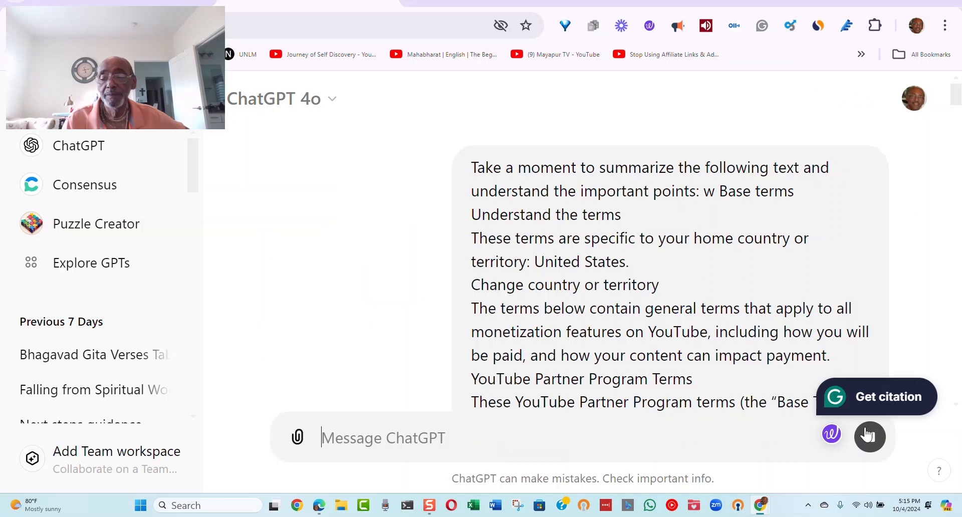
Follow ChatGPT's eight-point summary as it generates and copy the finished response.
click(870, 437)
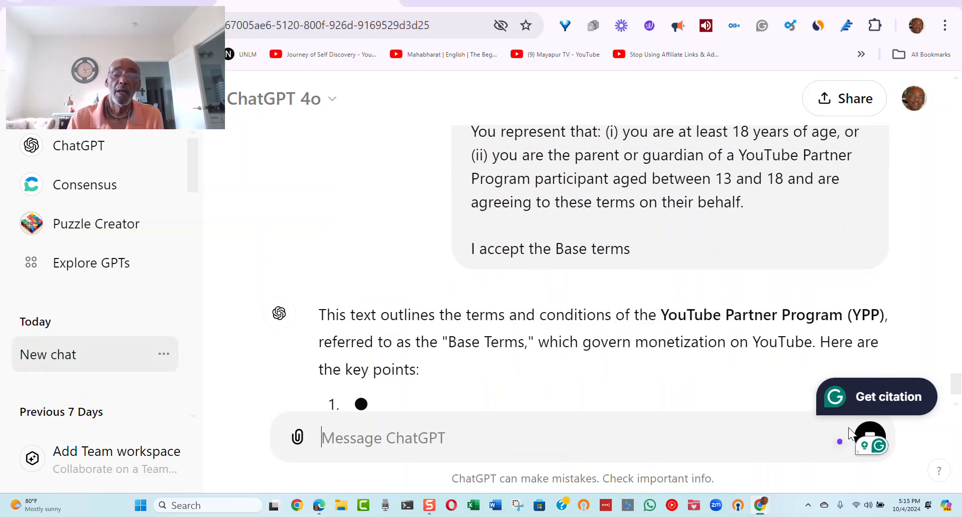
scroll(down, 3)
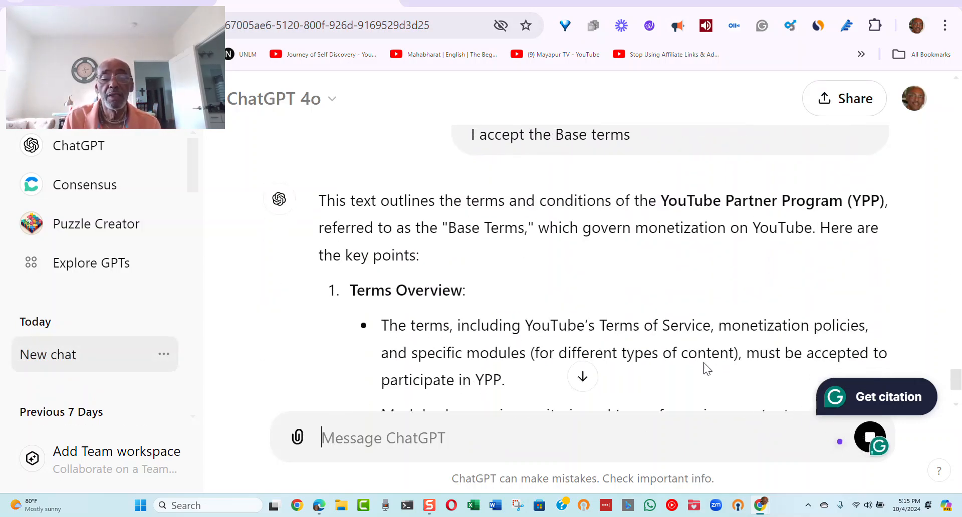
scroll(down, 3)
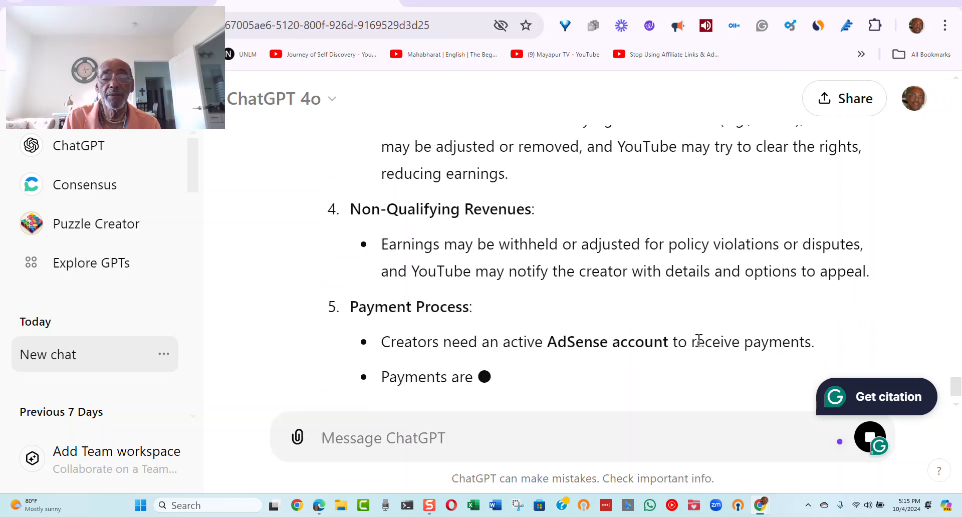
scroll(down, 3)
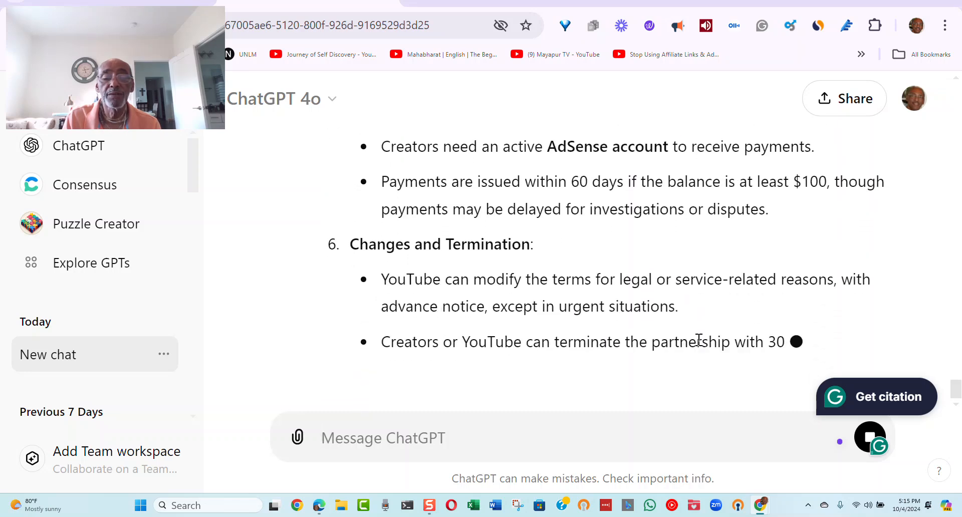
scroll(down, 3)
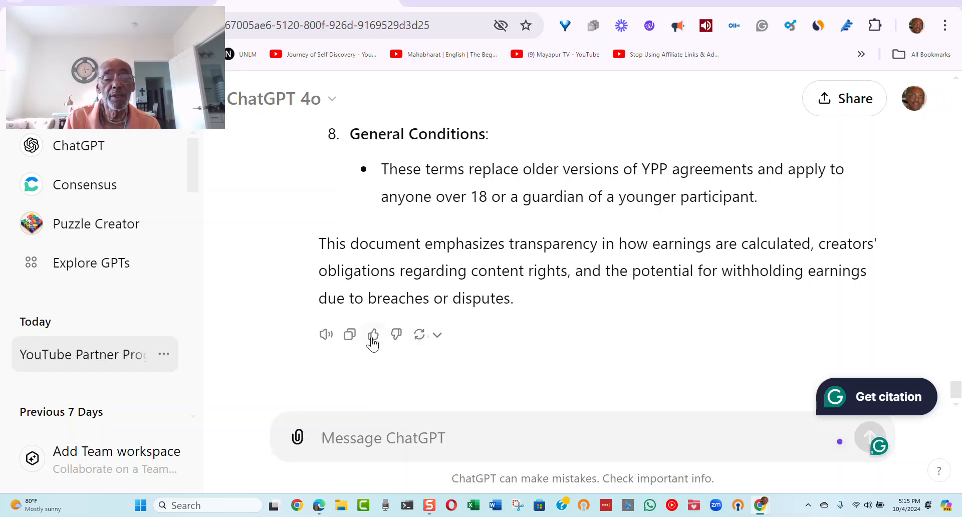
click(349, 334)
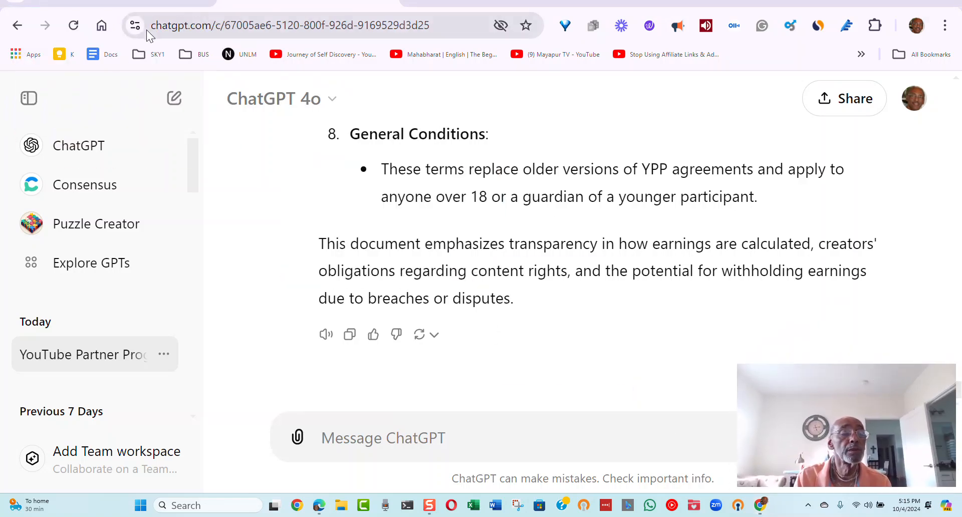
Open Google Docs from the bookmarks bar and start a new blank document.
click(102, 54)
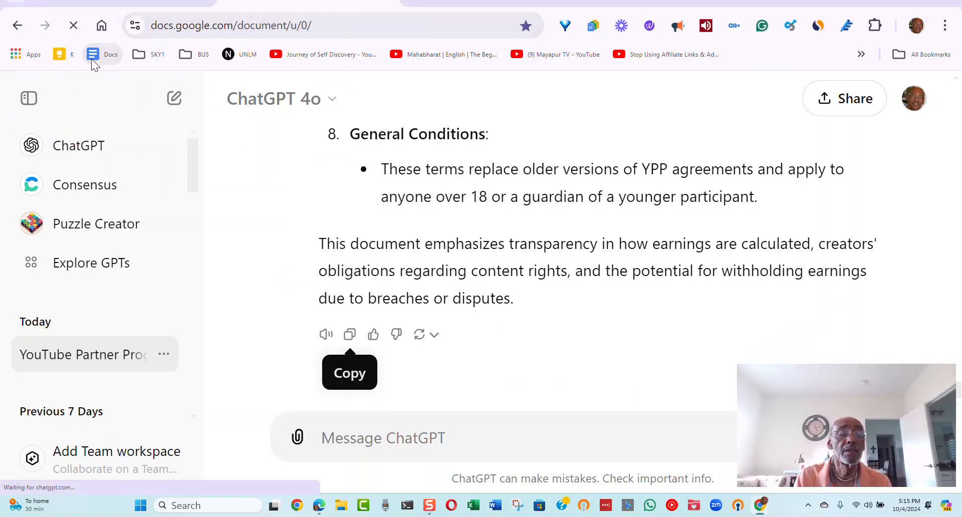
click(102, 54)
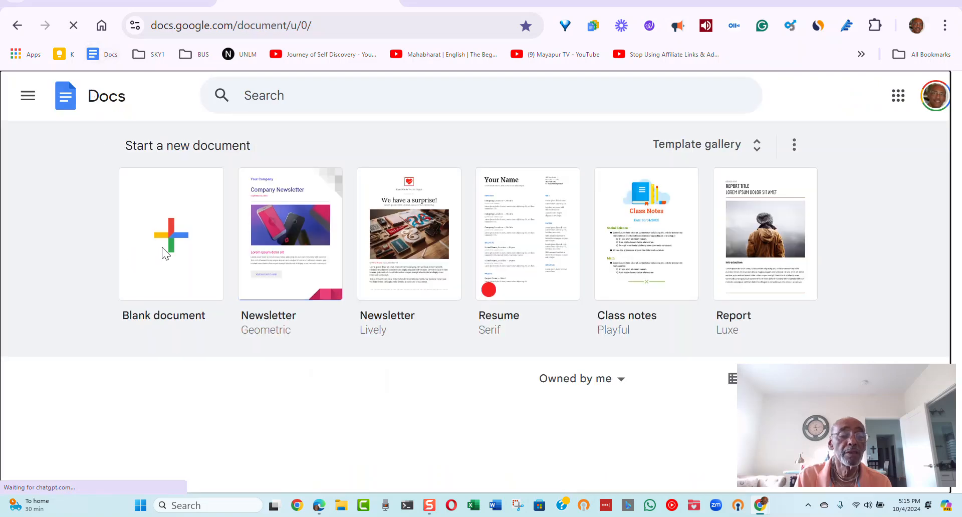
click(171, 234)
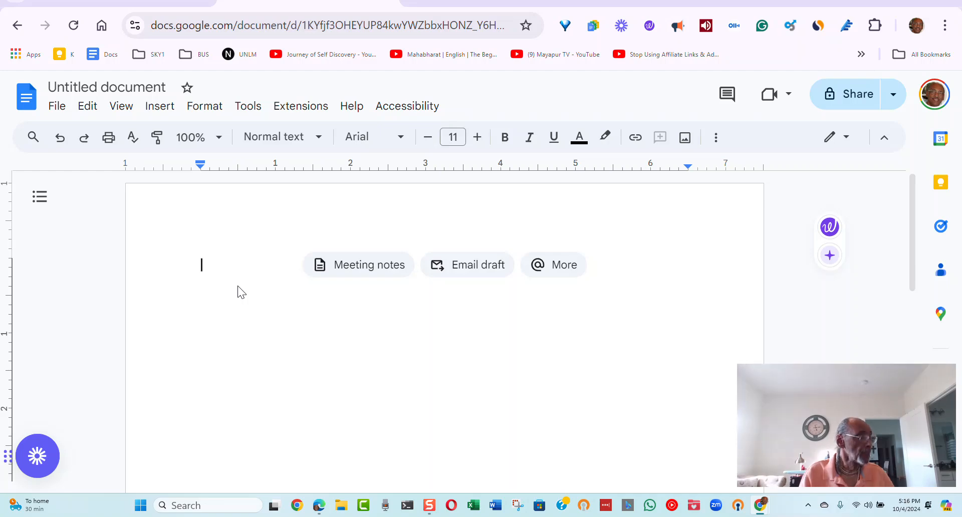
mouse_move(307, 392)
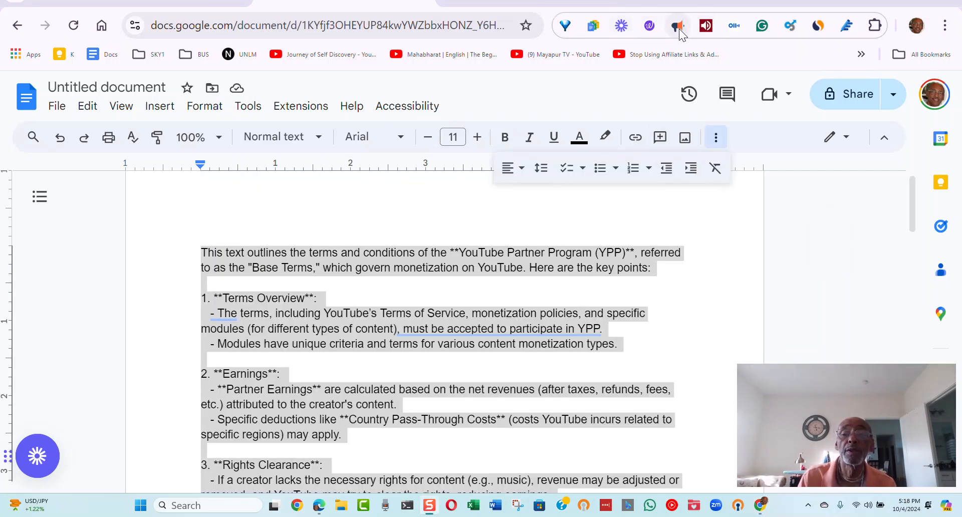
mouse_move(678, 25)
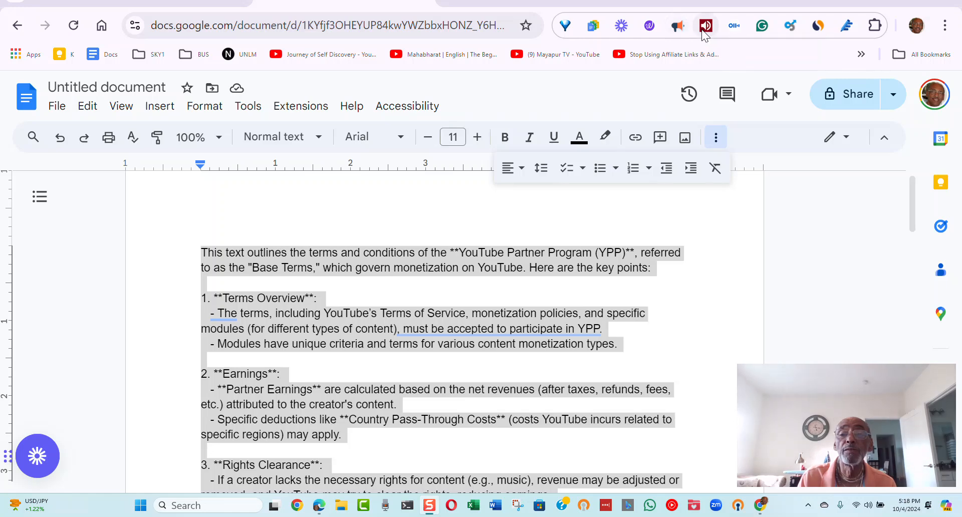
mouse_move(677, 26)
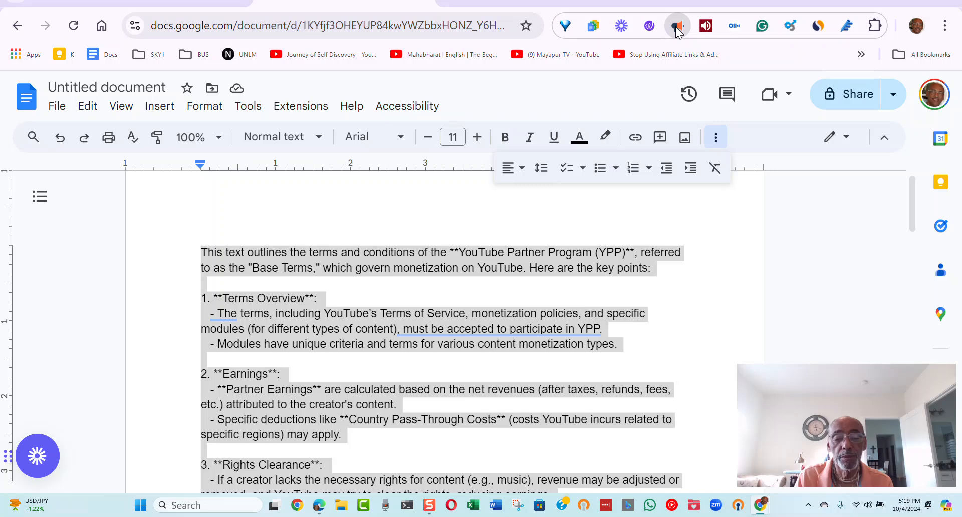
Start the Read Aloud extension reading the pasted summary from its opening paragraph.
click(677, 25)
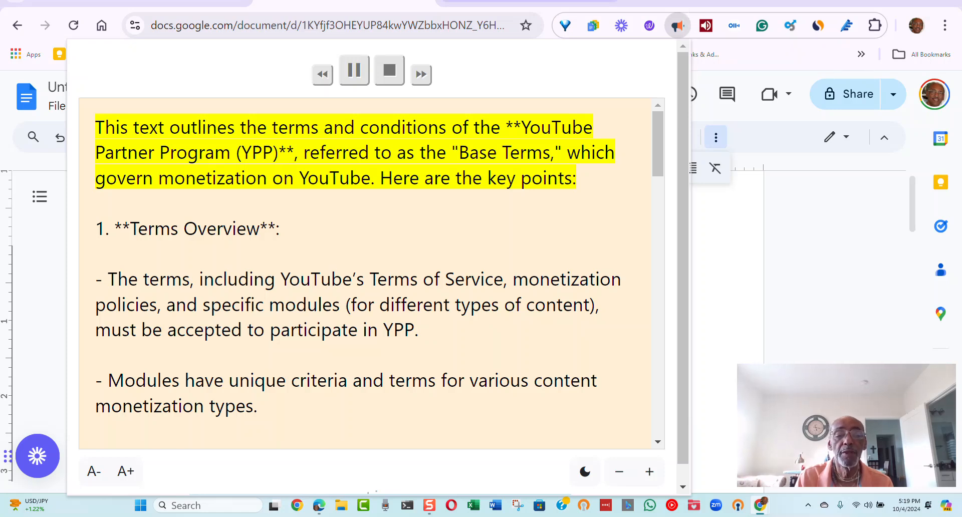
mouse_move(428, 343)
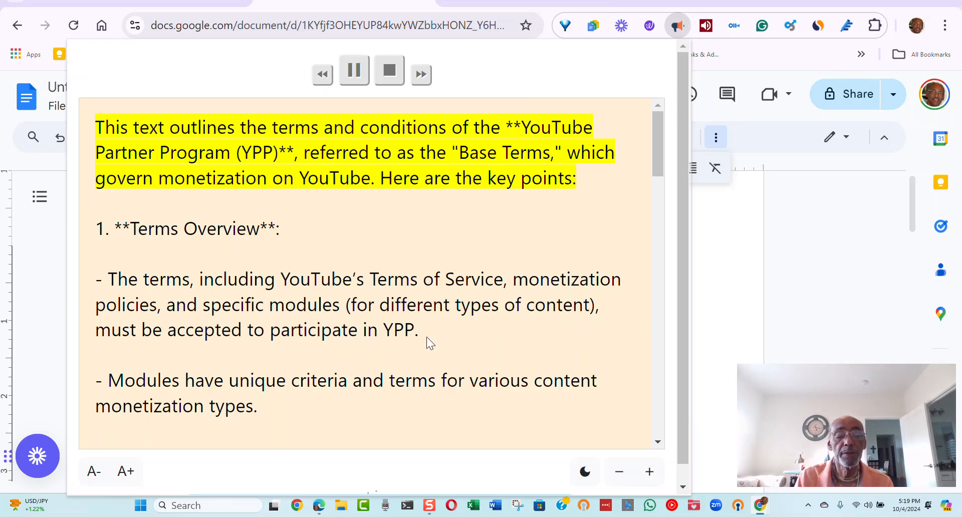